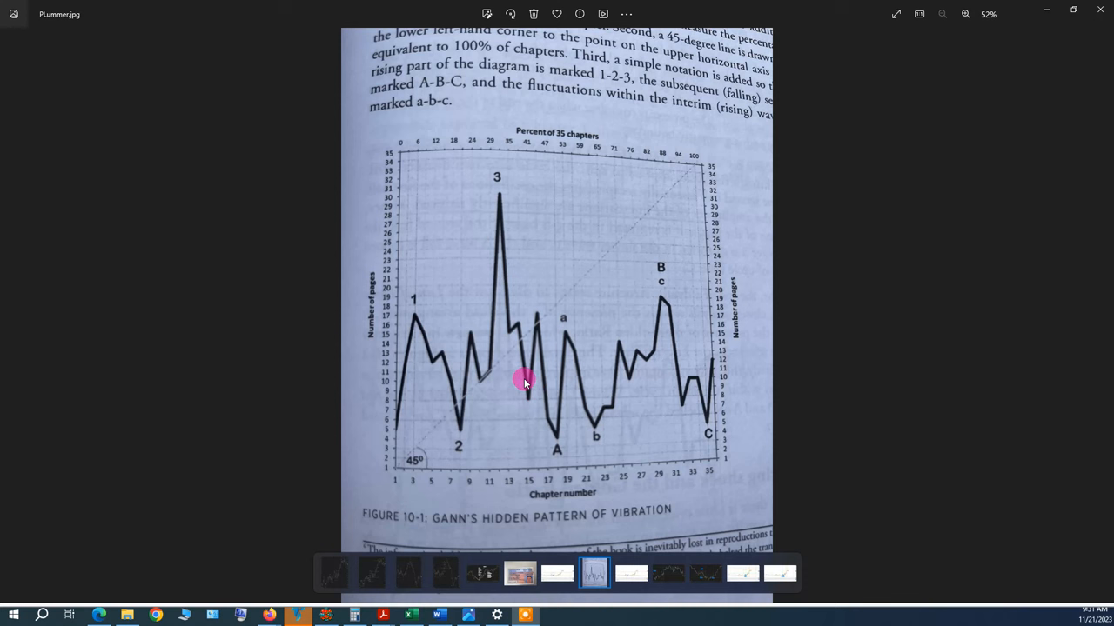
{"action": "mouse_move", "coordinate": [529, 366]}
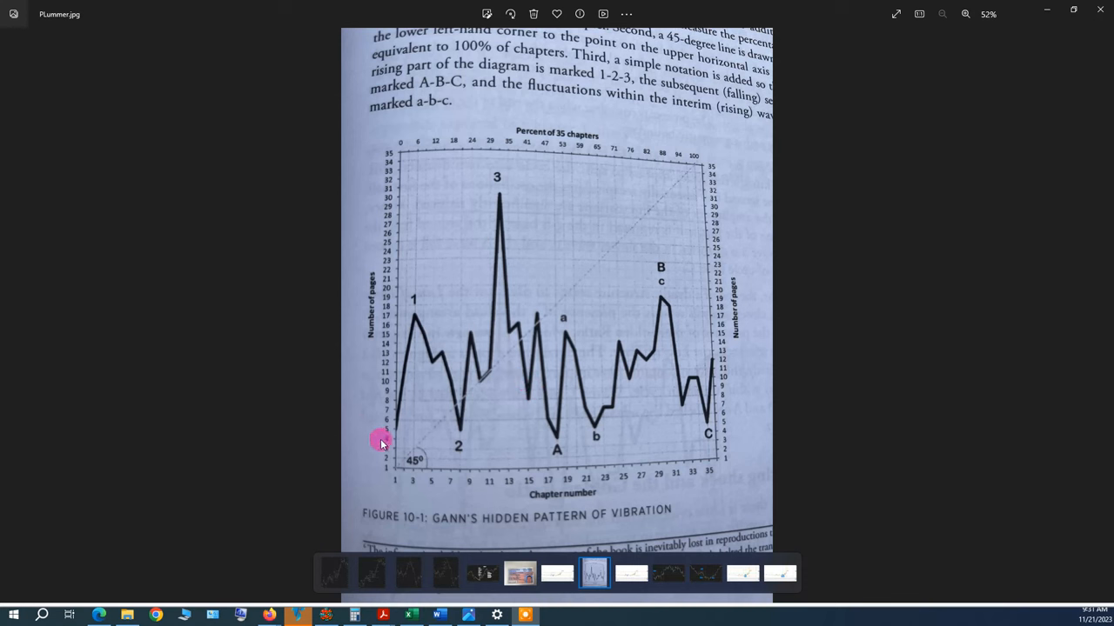
{"action": "mouse_move", "coordinate": [391, 456]}
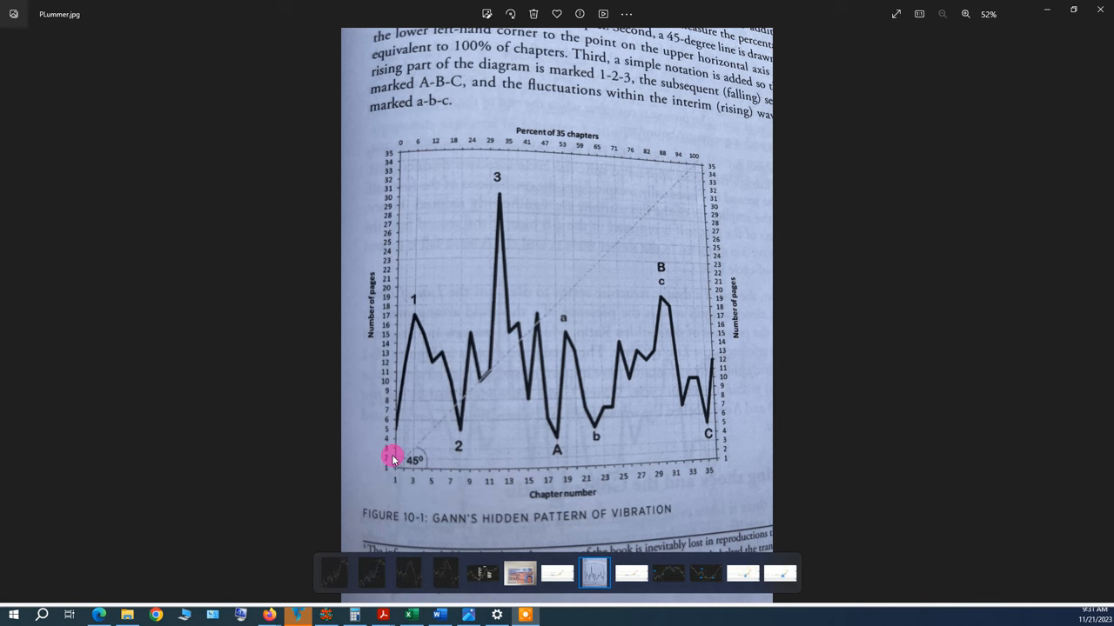
{"action": "mouse_move", "coordinate": [390, 451]}
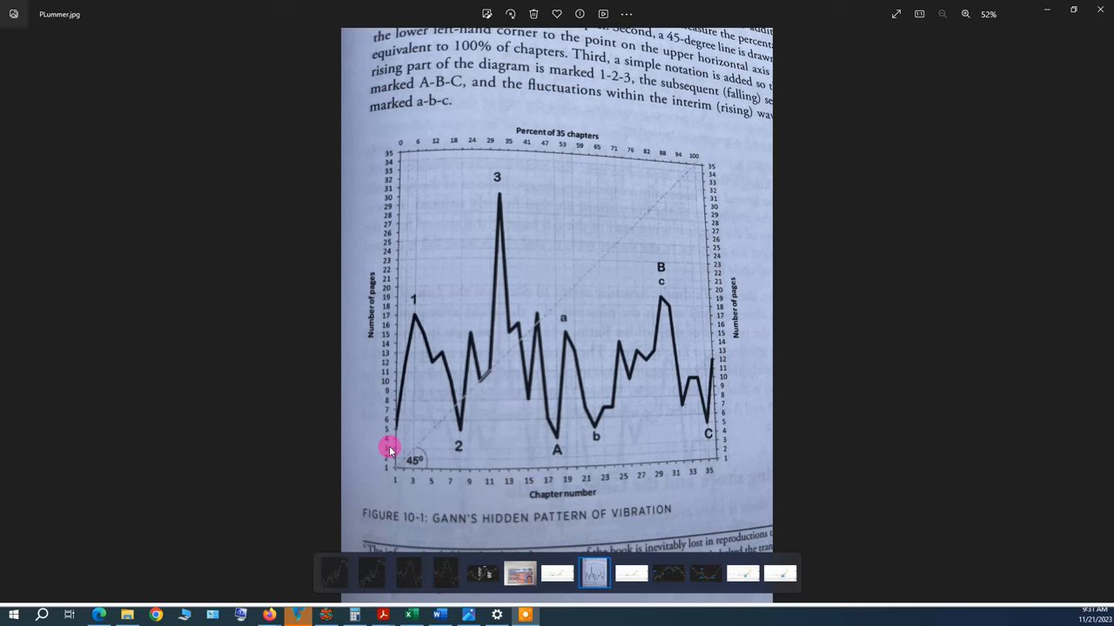
{"action": "mouse_move", "coordinate": [426, 456]}
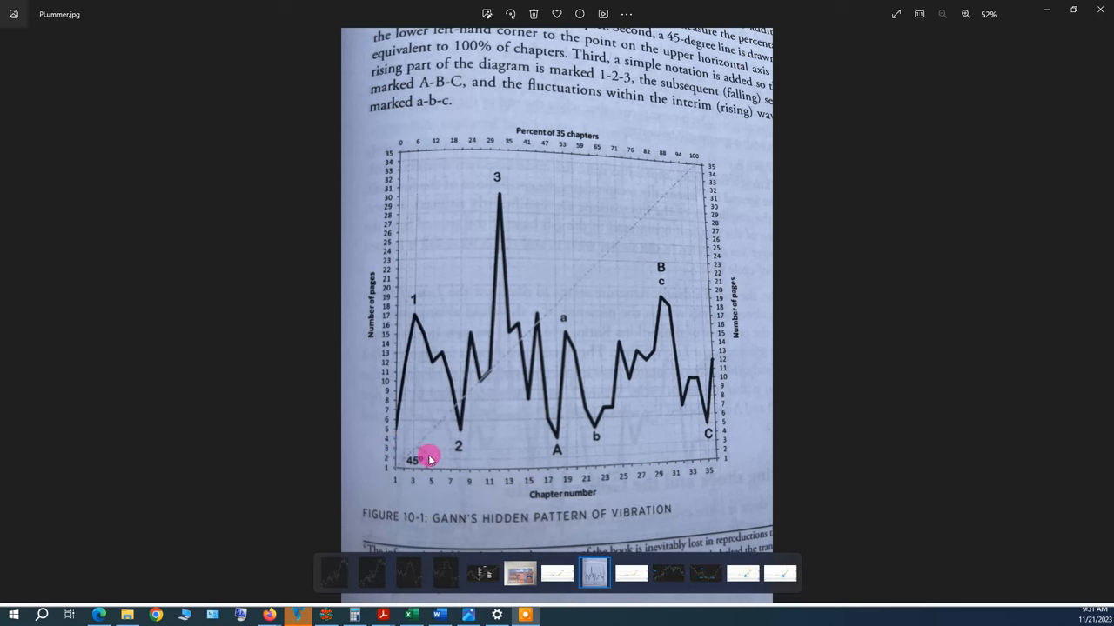
{"action": "mouse_move", "coordinate": [412, 435]}
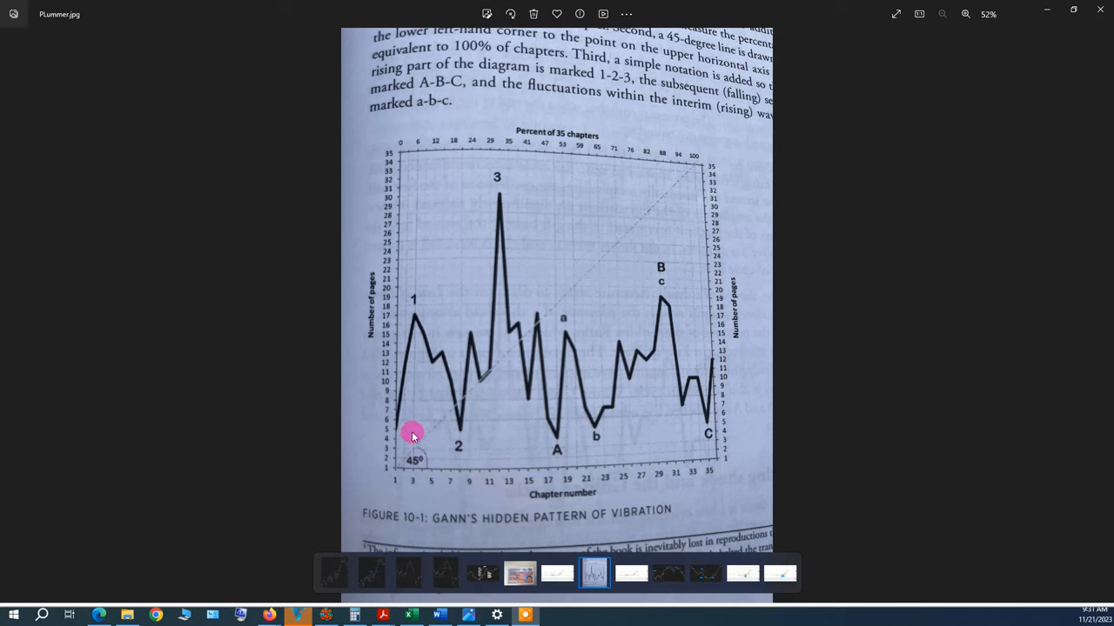
{"action": "mouse_move", "coordinate": [390, 435]}
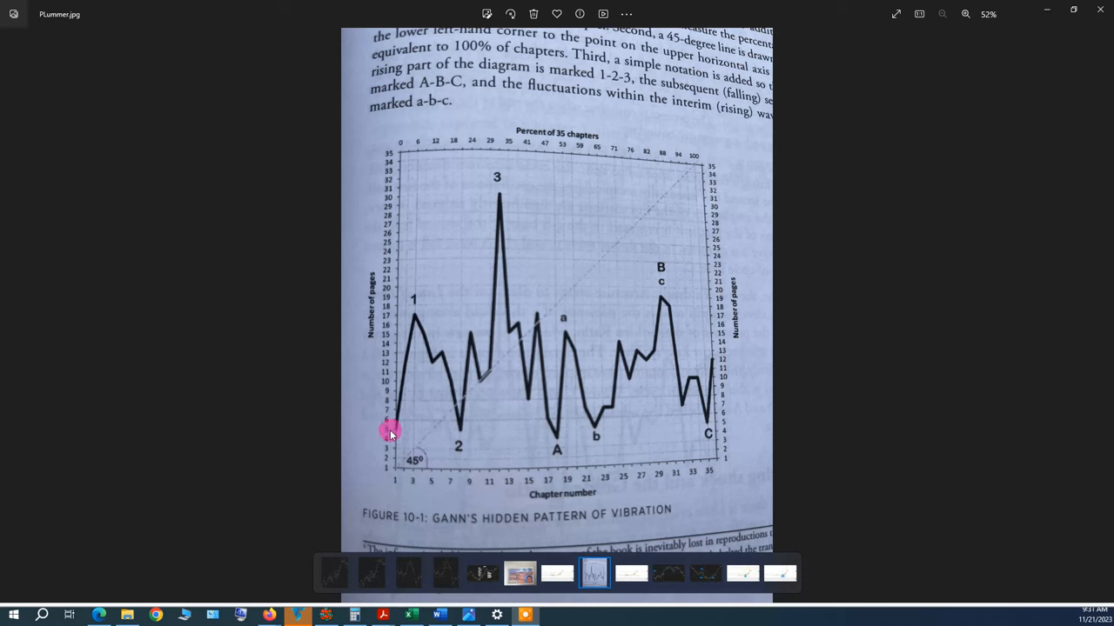
{"action": "mouse_move", "coordinate": [480, 358]}
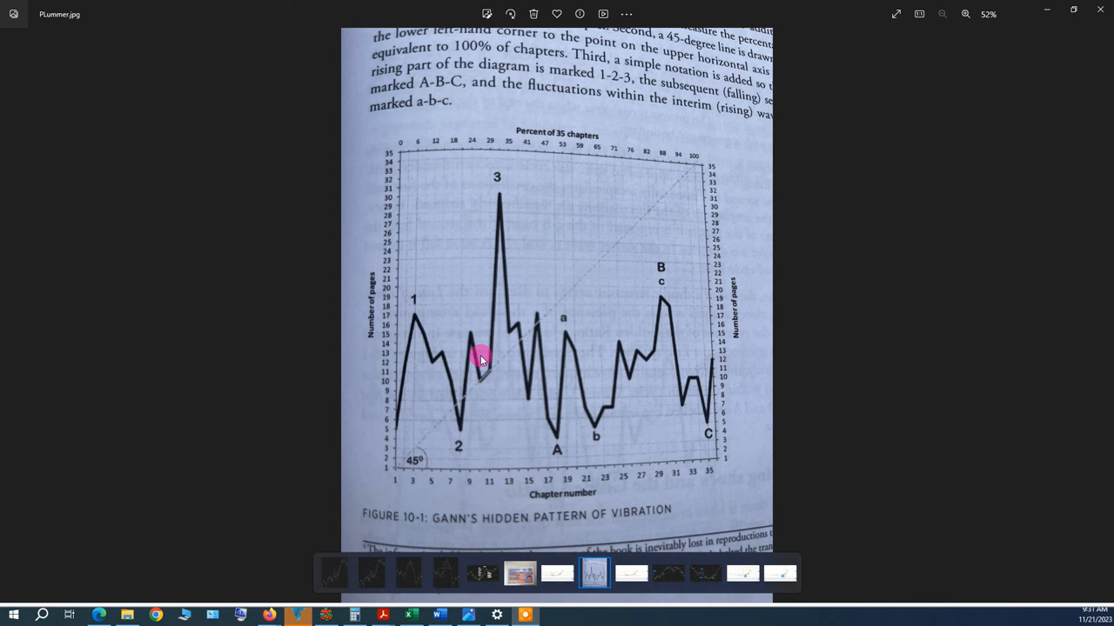
{"action": "mouse_move", "coordinate": [561, 418]}
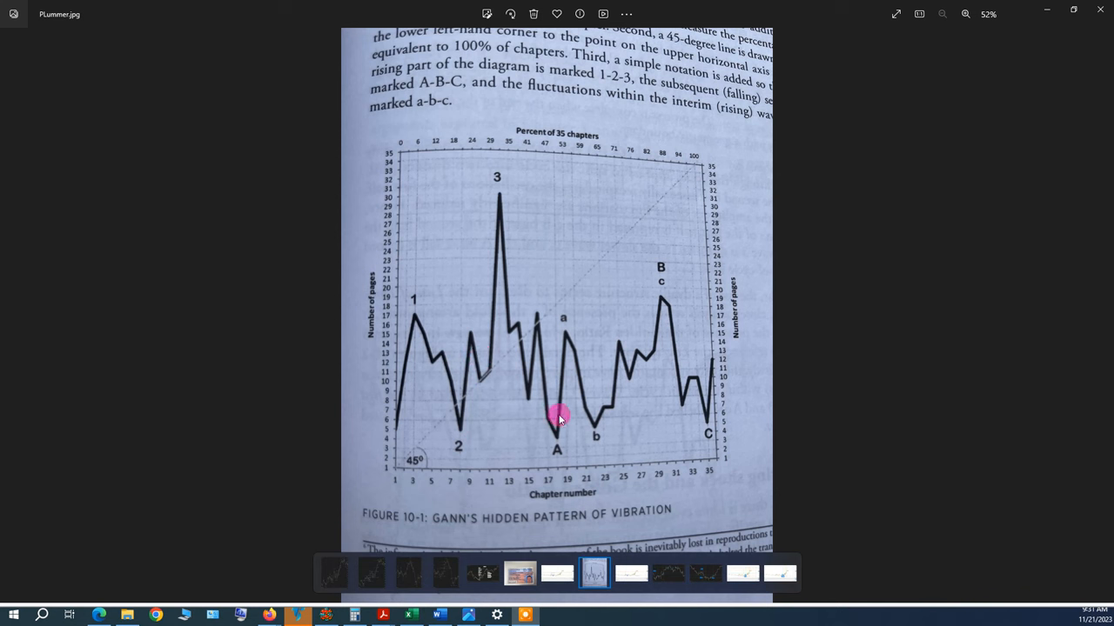
{"action": "mouse_move", "coordinate": [685, 320]}
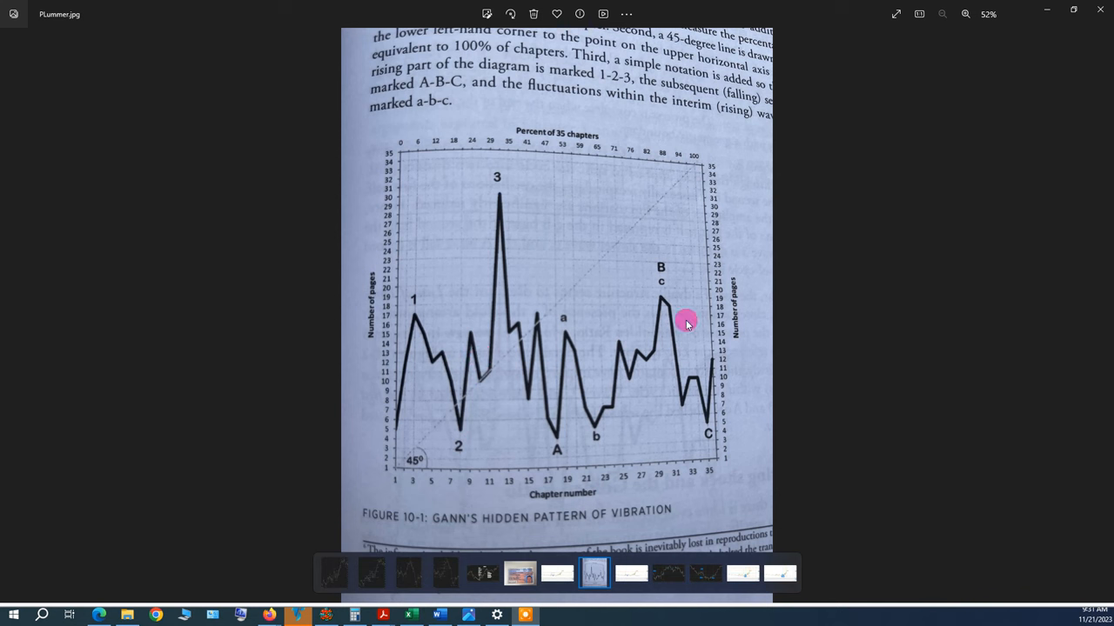
{"action": "mouse_move", "coordinate": [699, 408]}
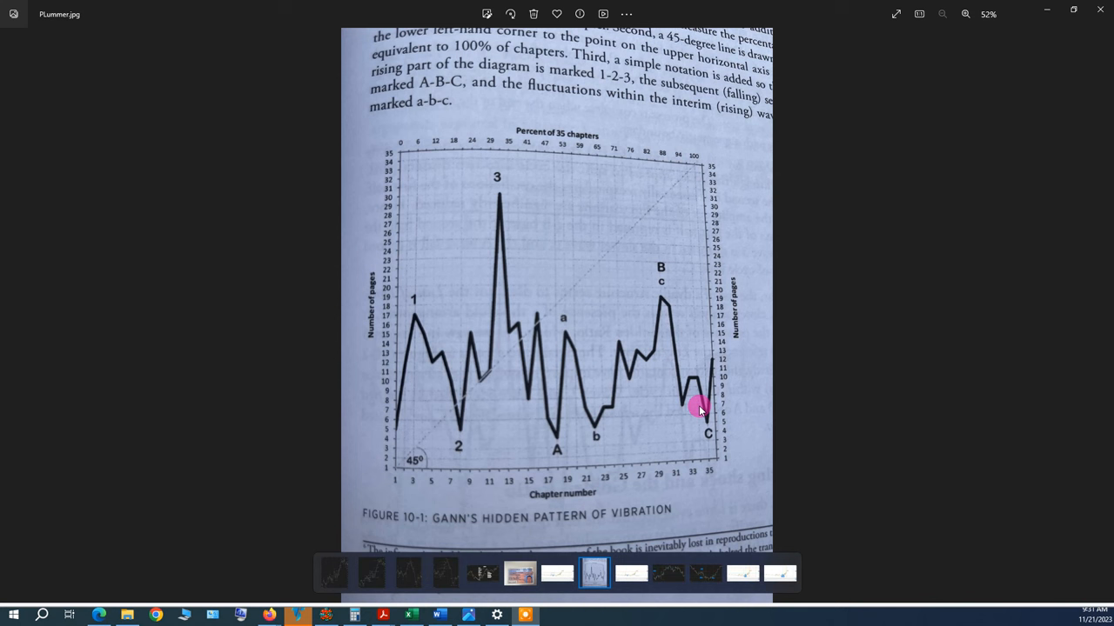
{"action": "mouse_move", "coordinate": [553, 153]}
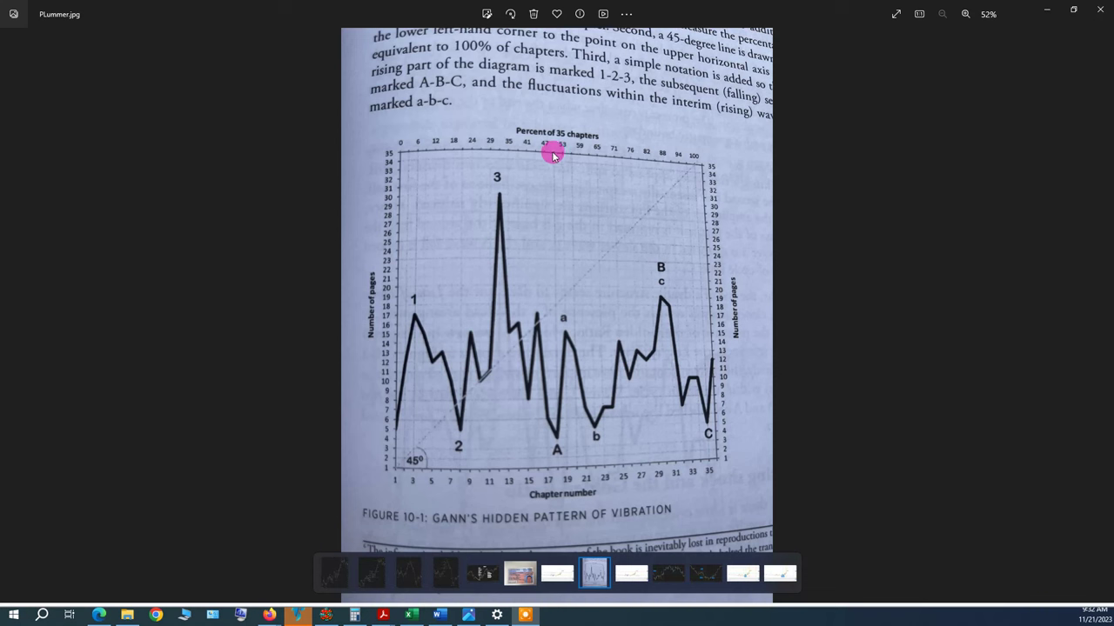
{"action": "mouse_move", "coordinate": [540, 205]}
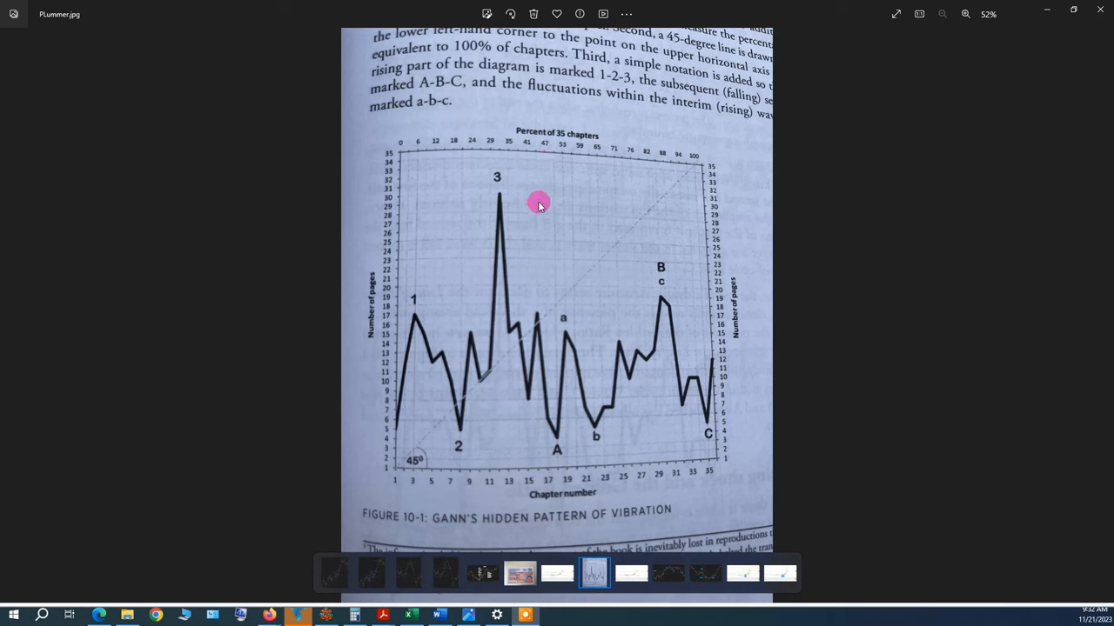
{"action": "mouse_move", "coordinate": [412, 411]}
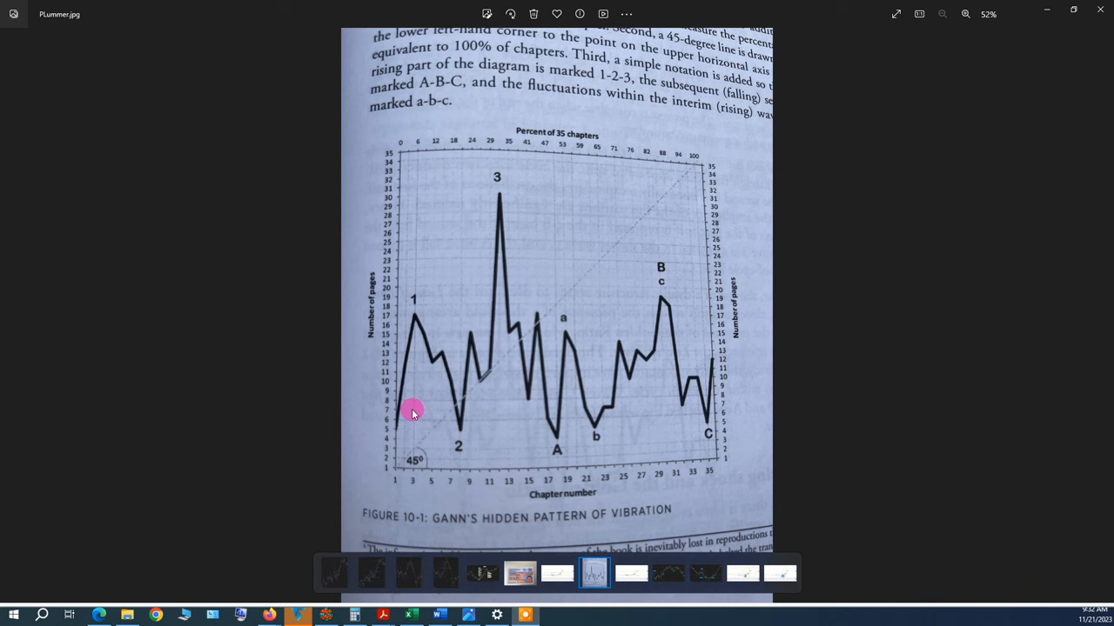
{"action": "mouse_move", "coordinate": [536, 461]}
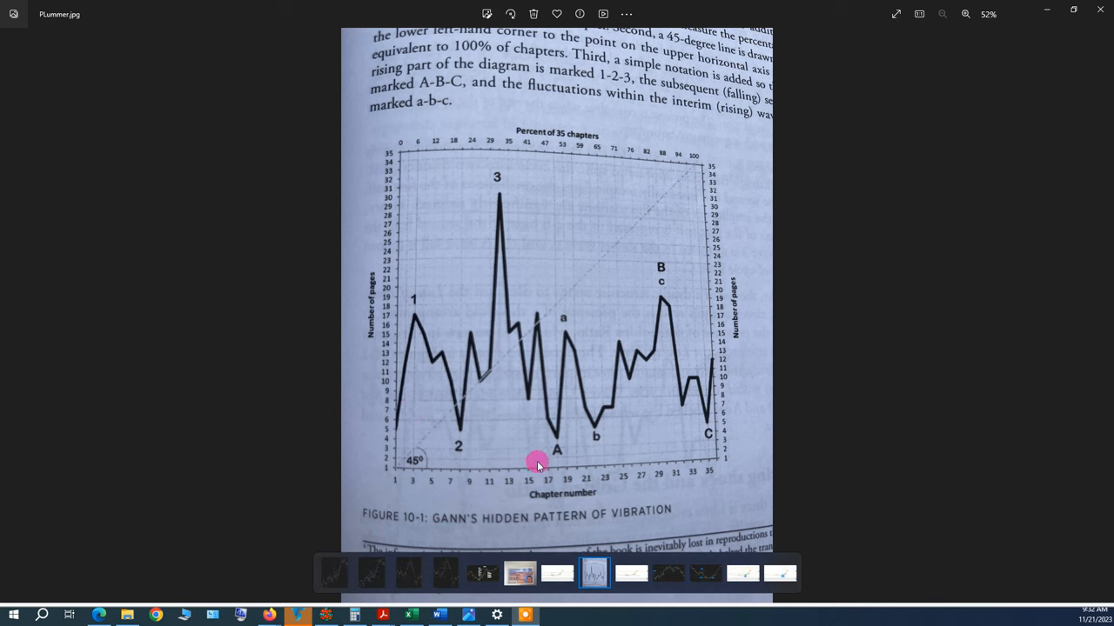
{"action": "mouse_move", "coordinate": [557, 339]}
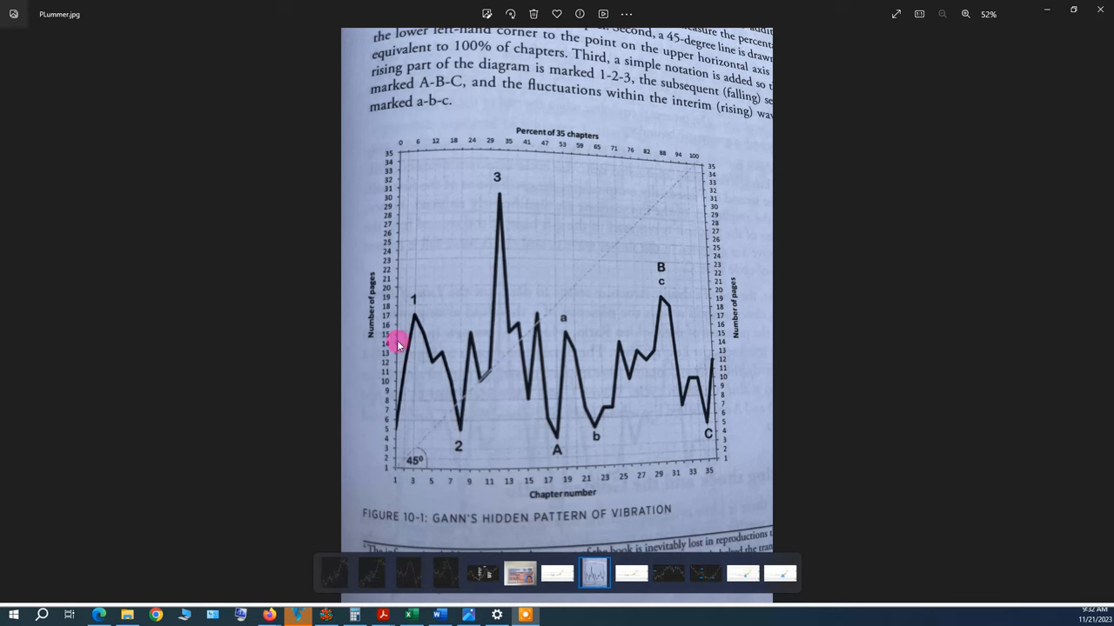
{"action": "mouse_move", "coordinate": [505, 188]}
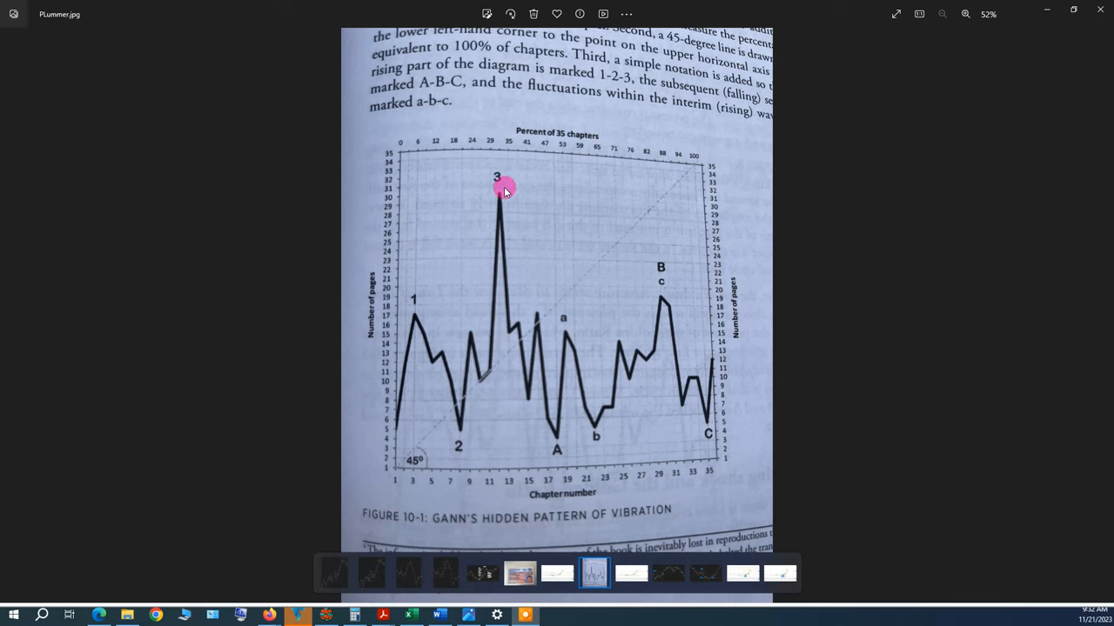
{"action": "mouse_move", "coordinate": [557, 411]}
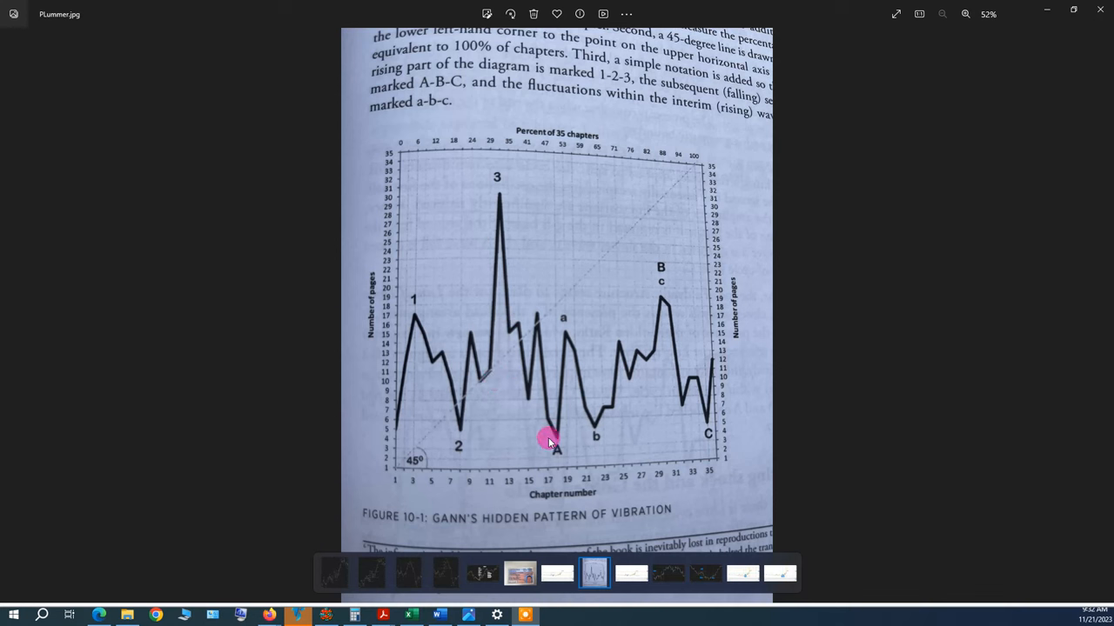
{"action": "mouse_move", "coordinate": [565, 338]}
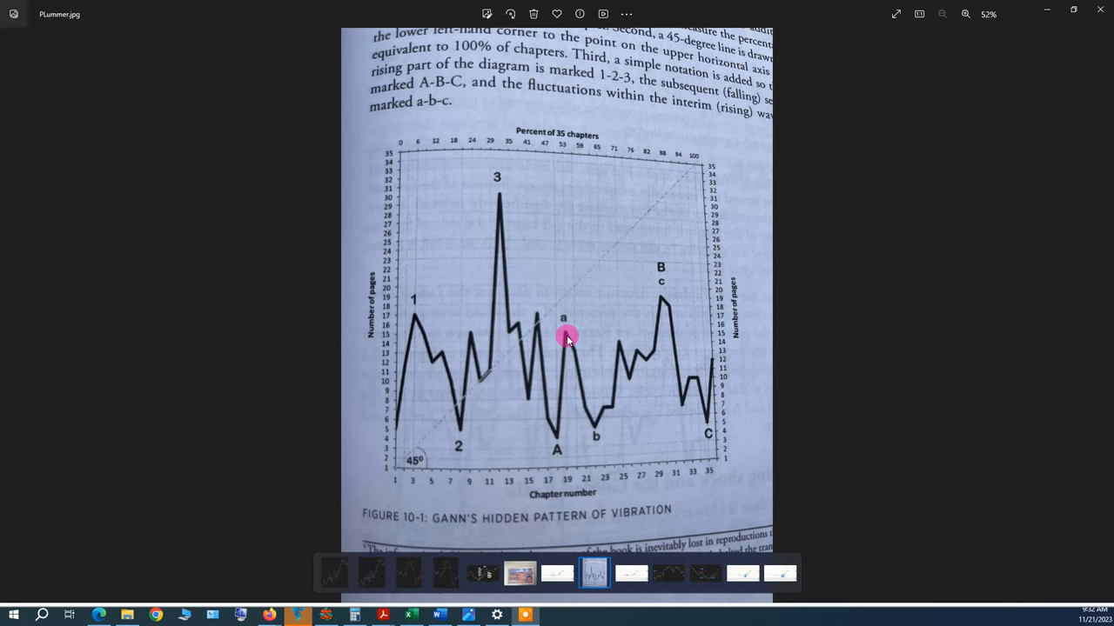
{"action": "mouse_move", "coordinate": [658, 289]}
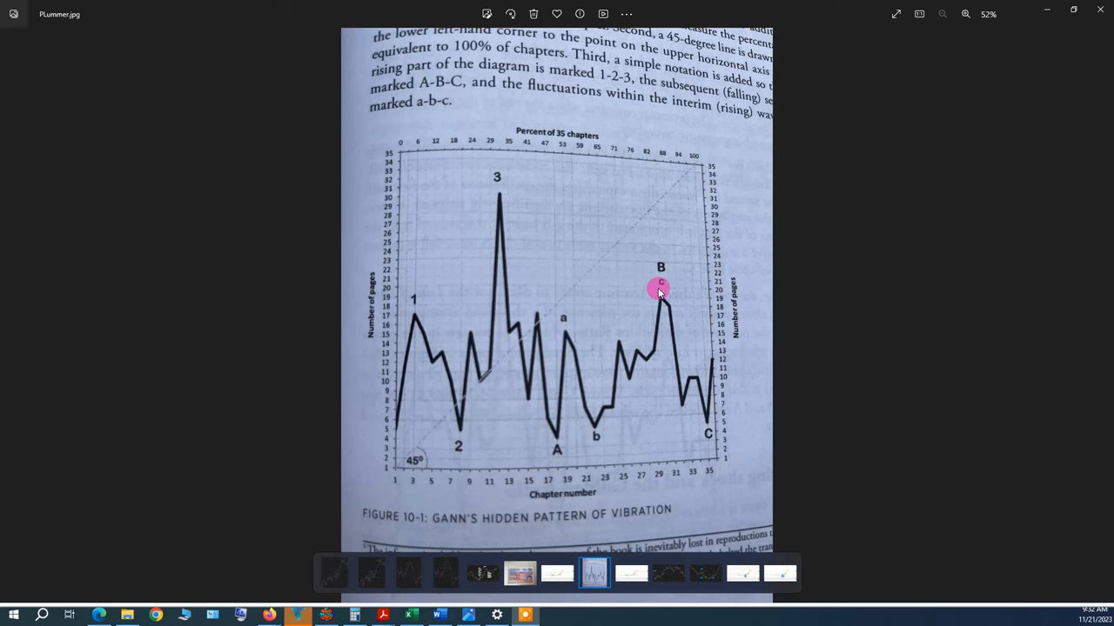
{"action": "mouse_move", "coordinate": [703, 414]}
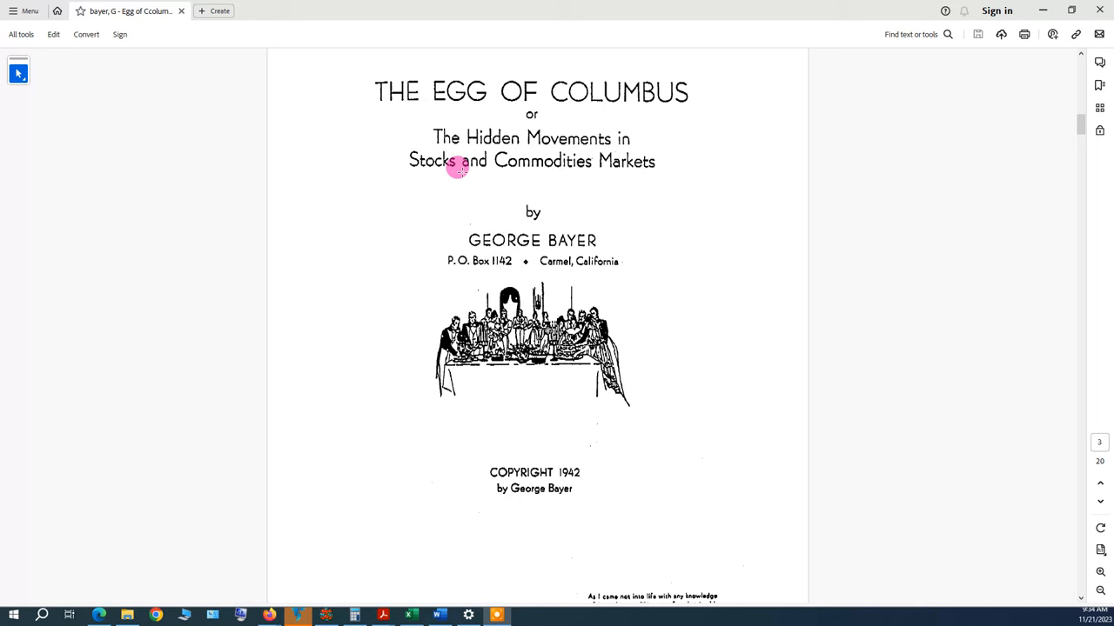
{"action": "mouse_move", "coordinate": [651, 163]}
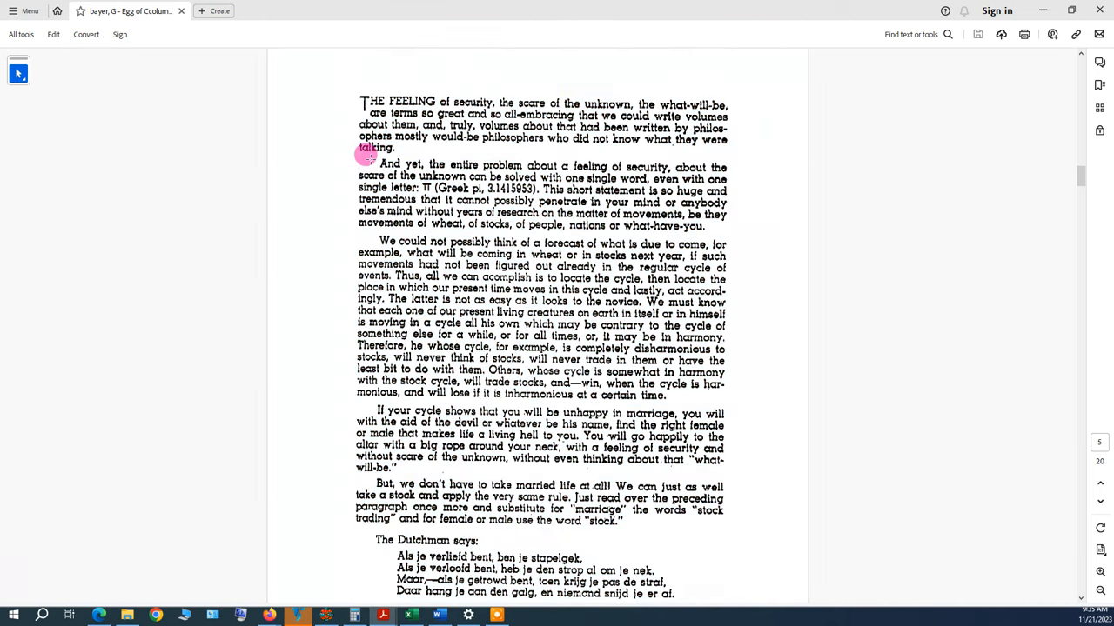
Highlight the 'And yet, the entire problem...' paragraph, then move up toward the Foreword page.
{"action": "left_click_drag", "start_coordinate": [362, 155], "coordinate": [744, 233]}
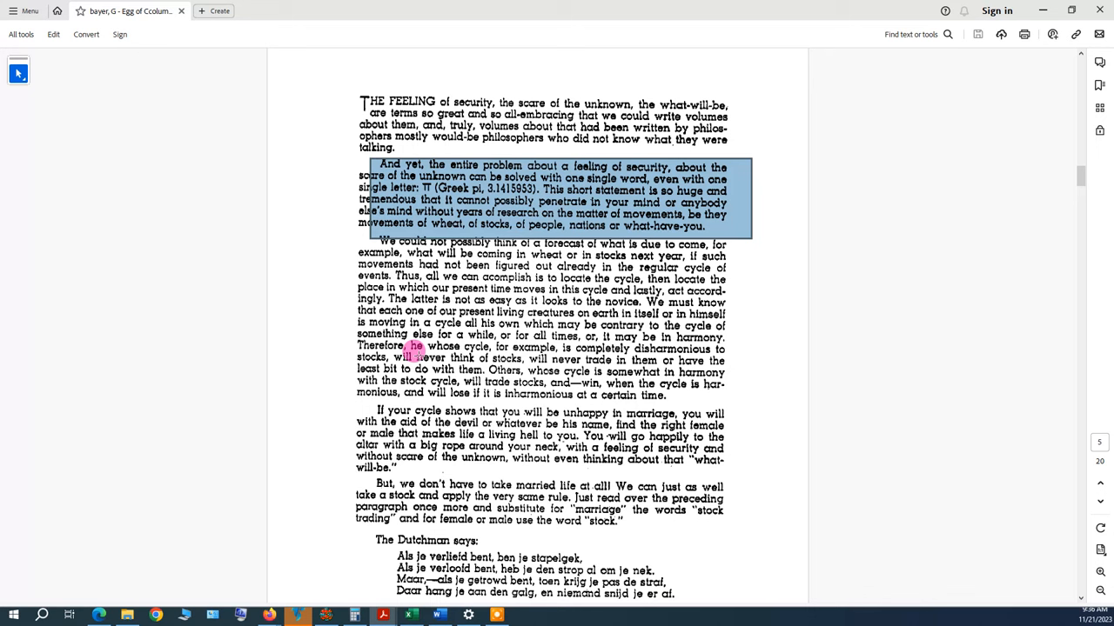
{"action": "mouse_move", "coordinate": [998, 268]}
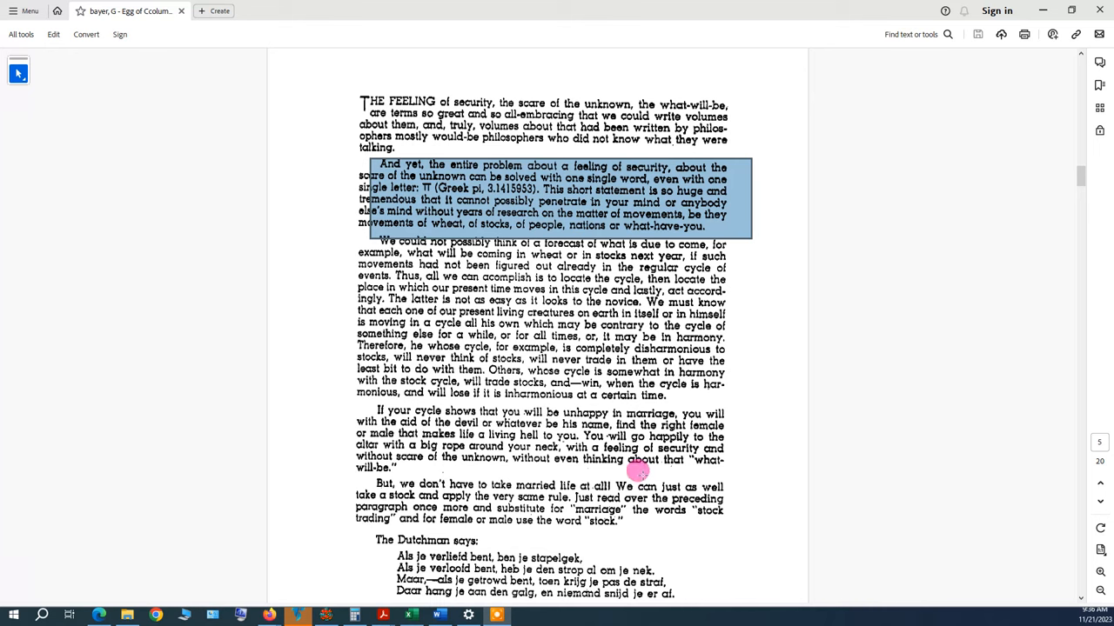
{"action": "mouse_move", "coordinate": [579, 425]}
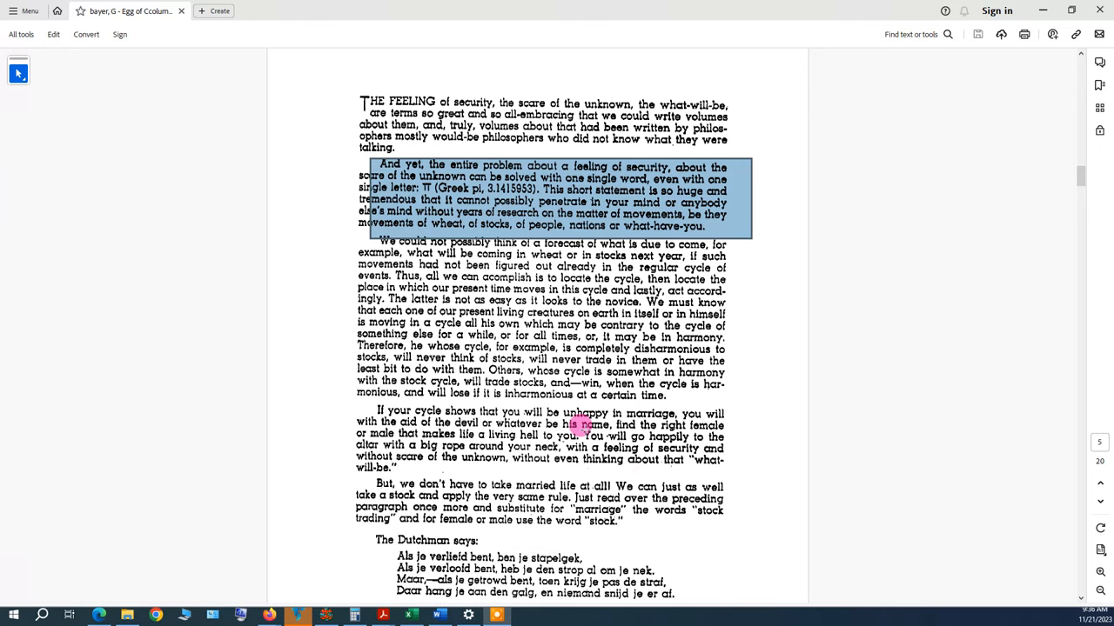
{"action": "scroll", "scroll_direction": "up", "scroll_amount": 3}
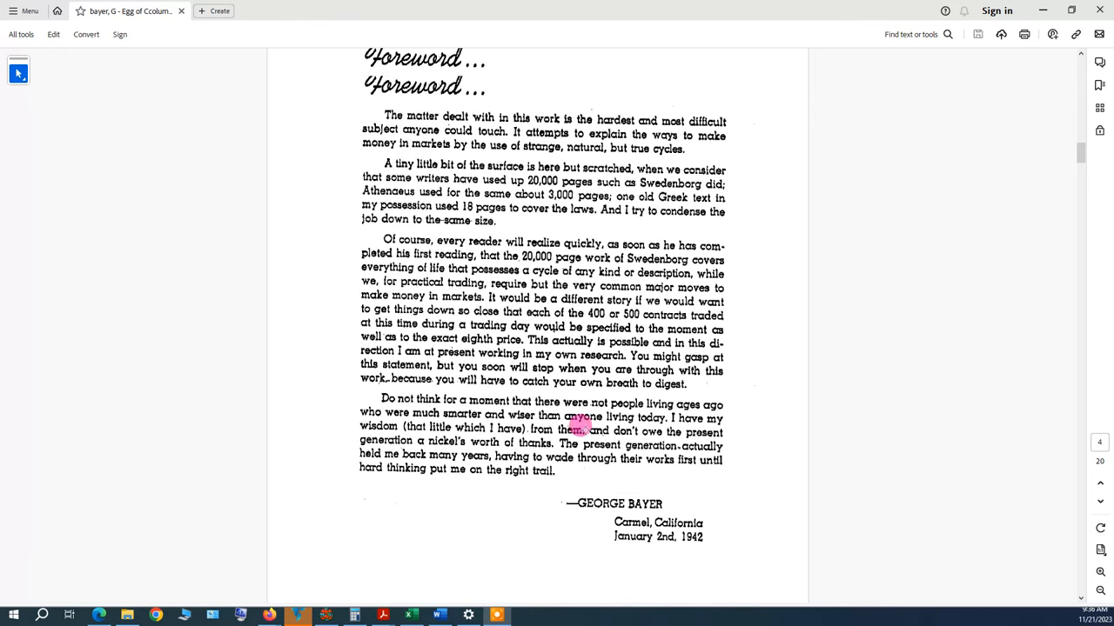
{"action": "scroll", "scroll_direction": "up", "scroll_amount": 3}
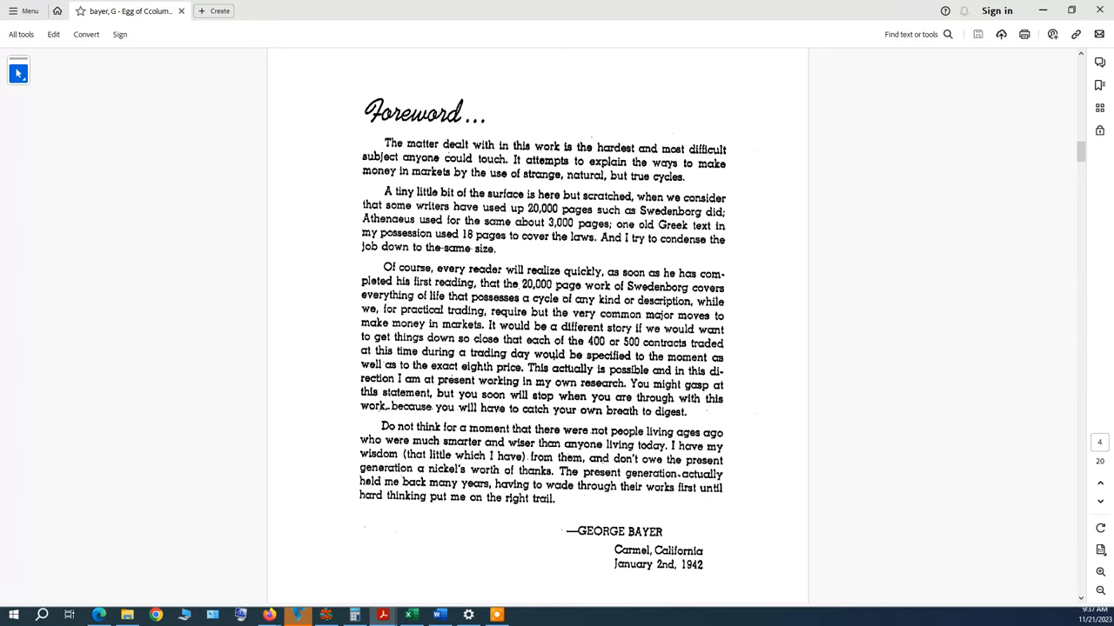
{"action": "scroll", "scroll_direction": "down", "scroll_amount": 3}
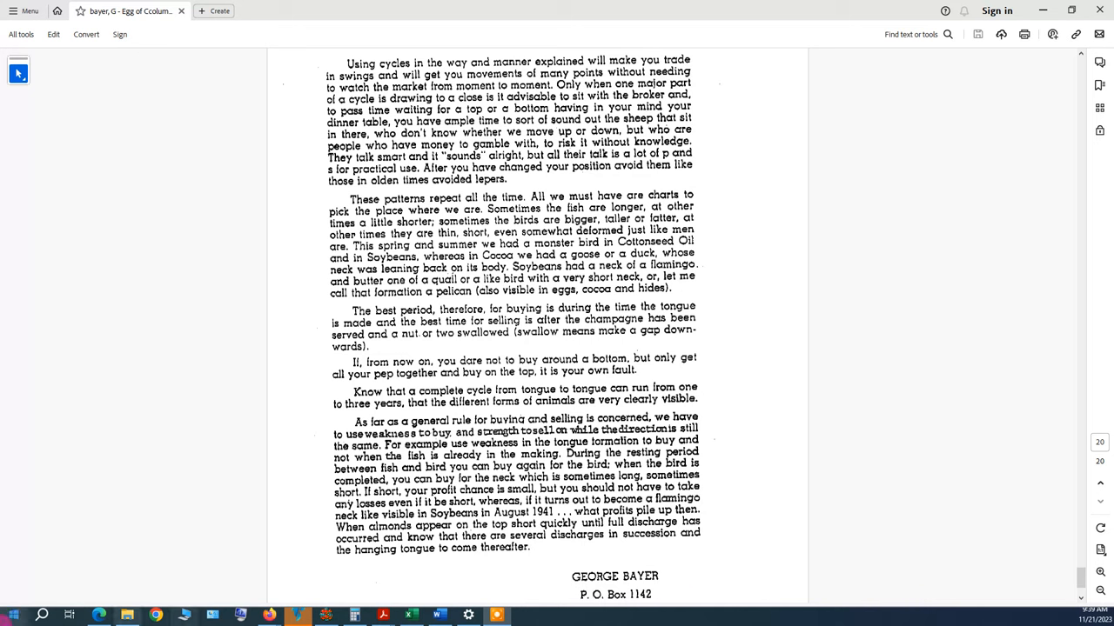
Select the passage on the best period for buying and selling during the tongue formation.
{"action": "double_click", "coordinate": [339, 237]}
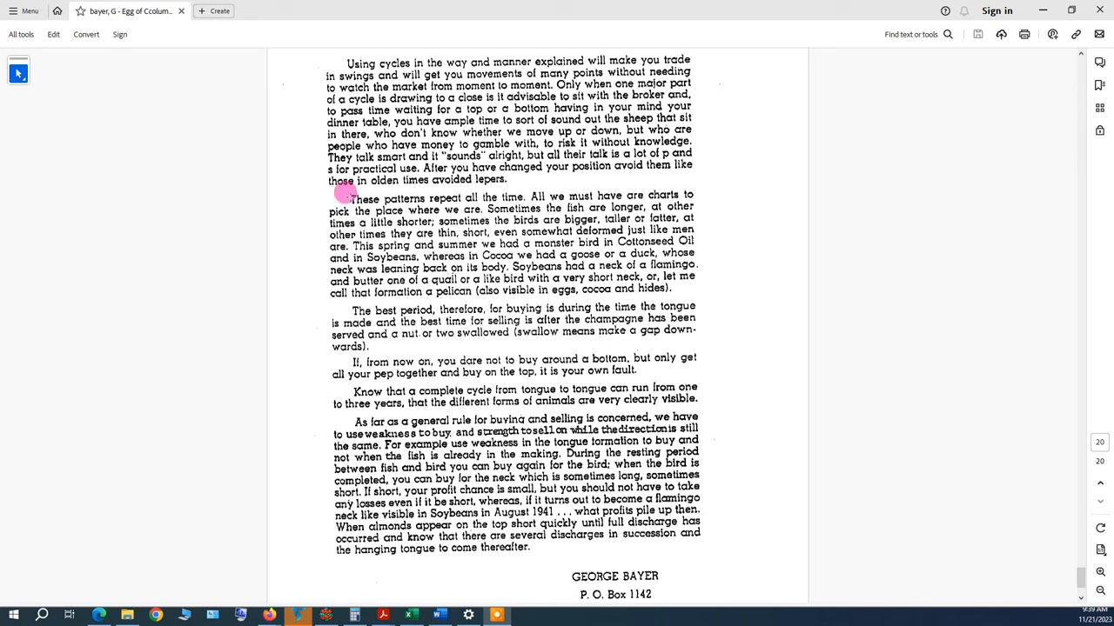
{"action": "mouse_move", "coordinate": [483, 190]}
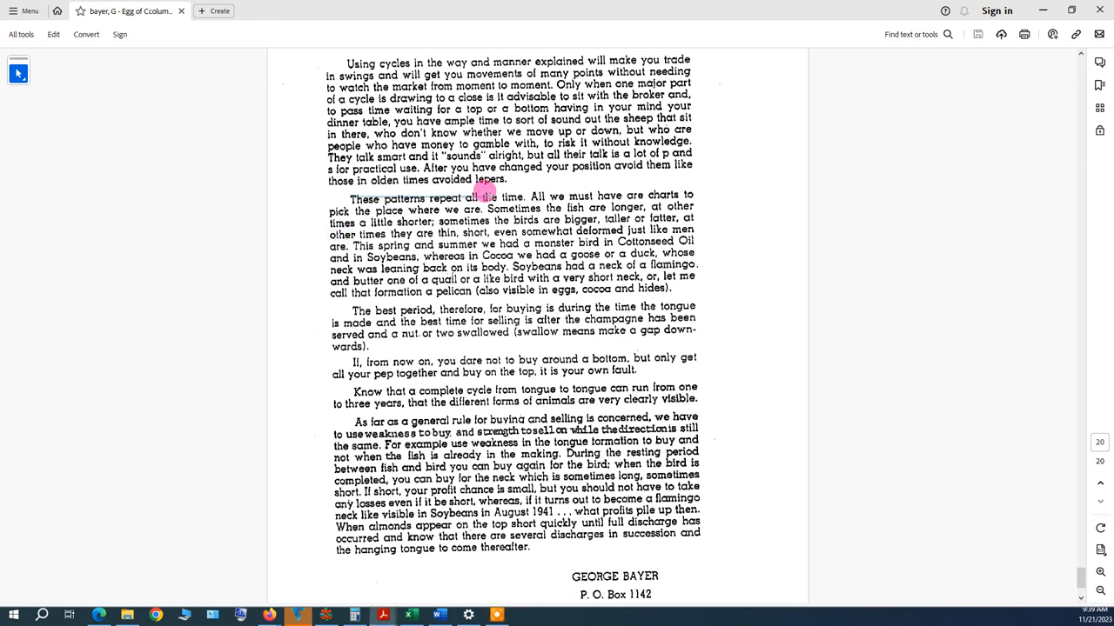
{"action": "left_click_drag", "start_coordinate": [480, 198], "coordinate": [635, 212]}
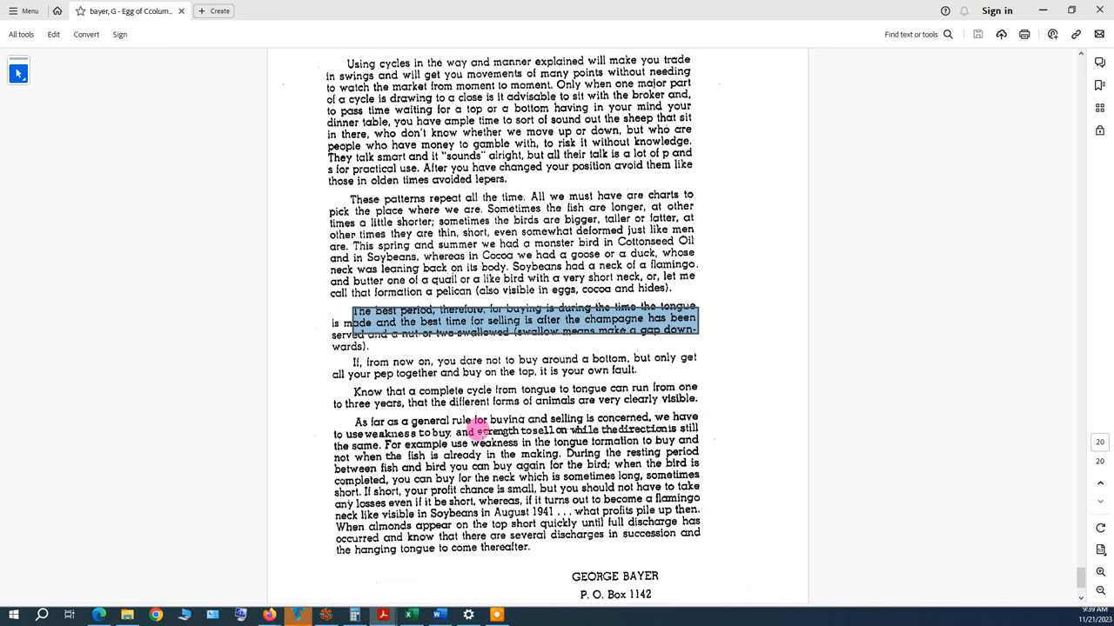
{"action": "mouse_move", "coordinate": [407, 387]}
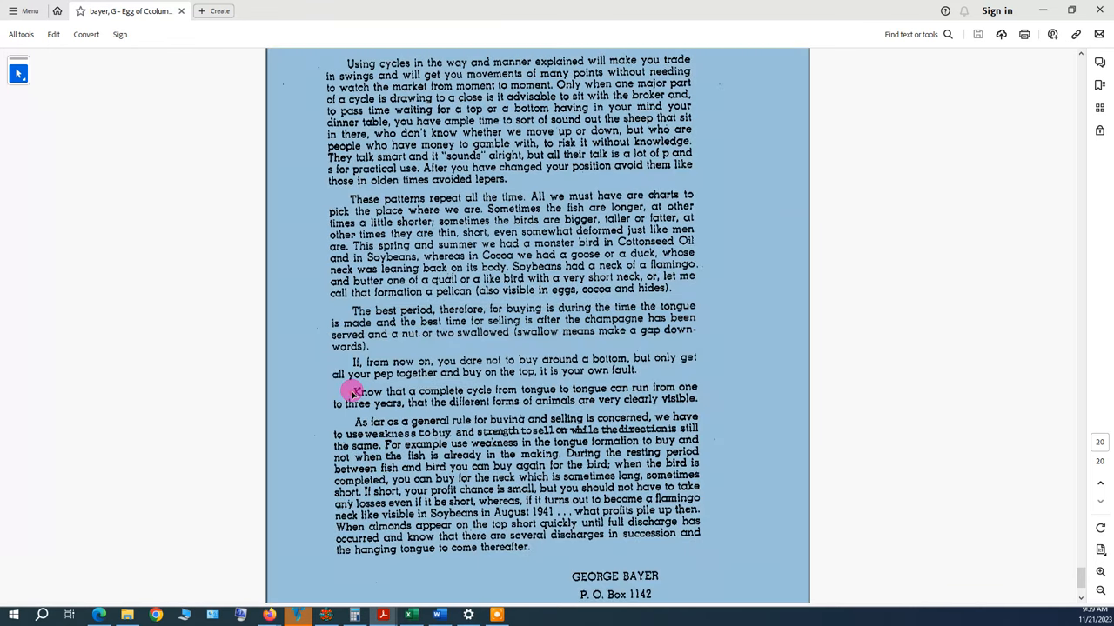
Clear the whole-page selection and highlight the sentence on cycles lasting one to three years.
{"action": "left_click", "coordinate": [595, 391]}
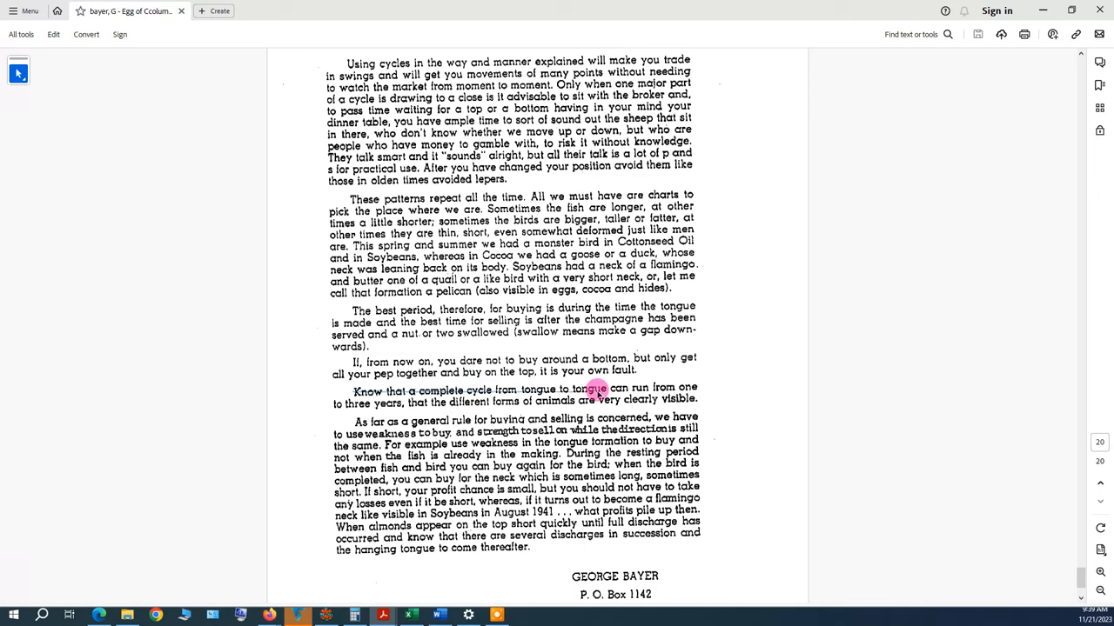
{"action": "left_click_drag", "start_coordinate": [357, 391], "coordinate": [711, 404]}
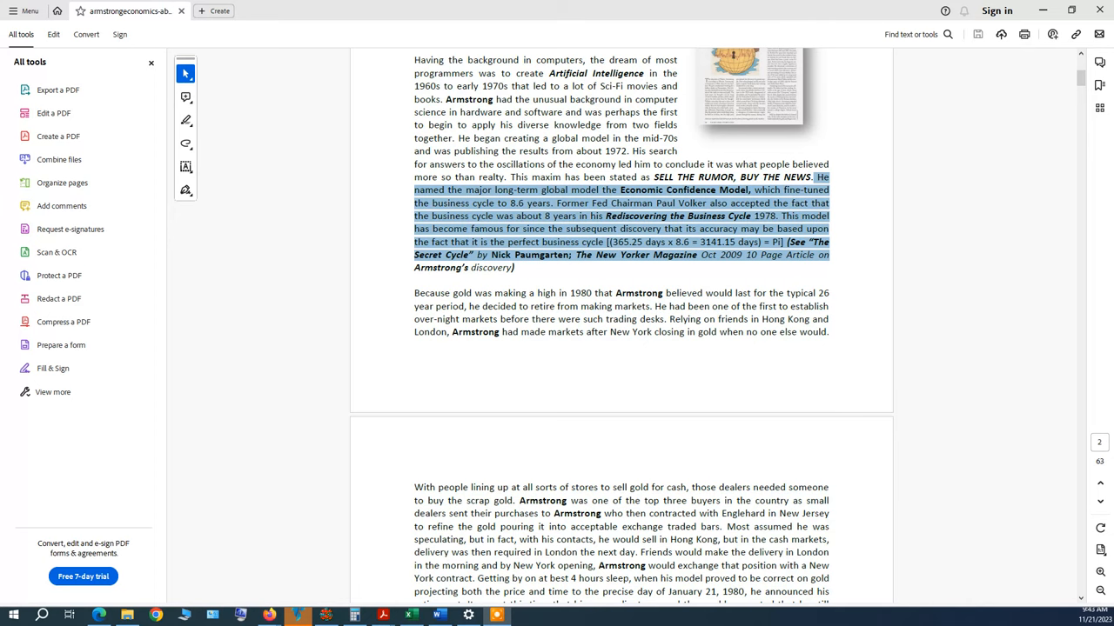
{"action": "scroll", "scroll_direction": "down", "scroll_amount": 3}
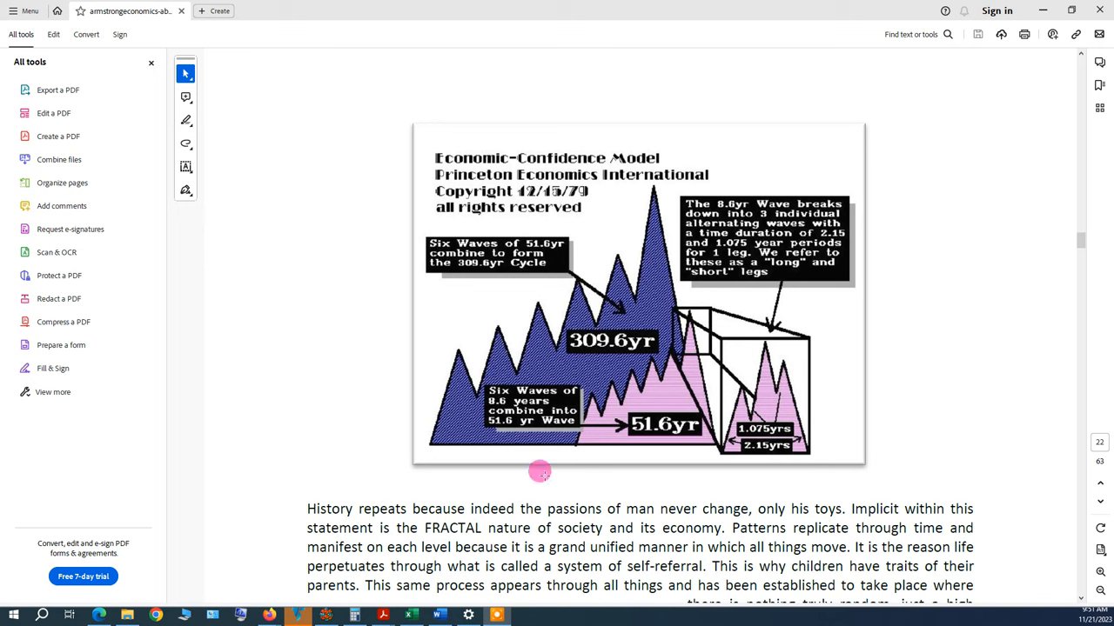
{"action": "mouse_move", "coordinate": [526, 485]}
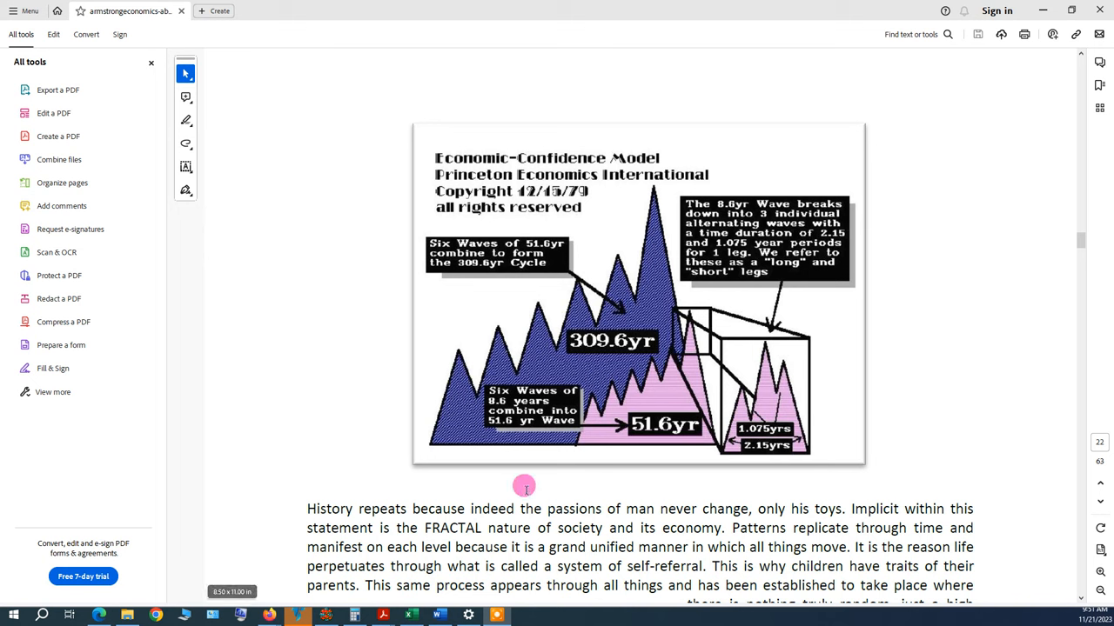
{"action": "mouse_move", "coordinate": [601, 486]}
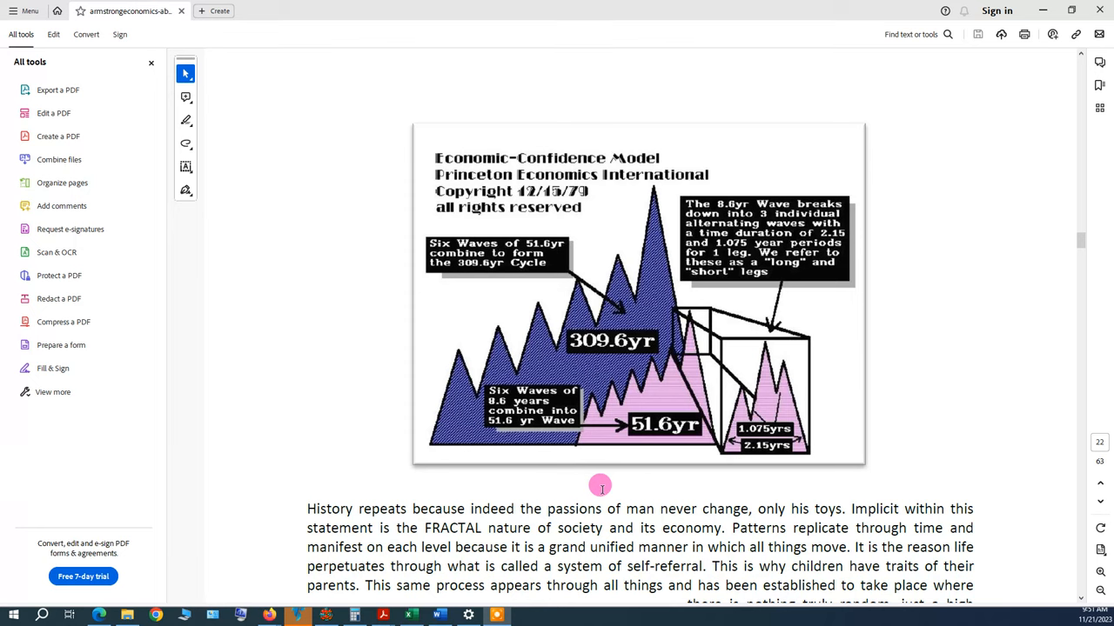
{"action": "mouse_move", "coordinate": [802, 219]}
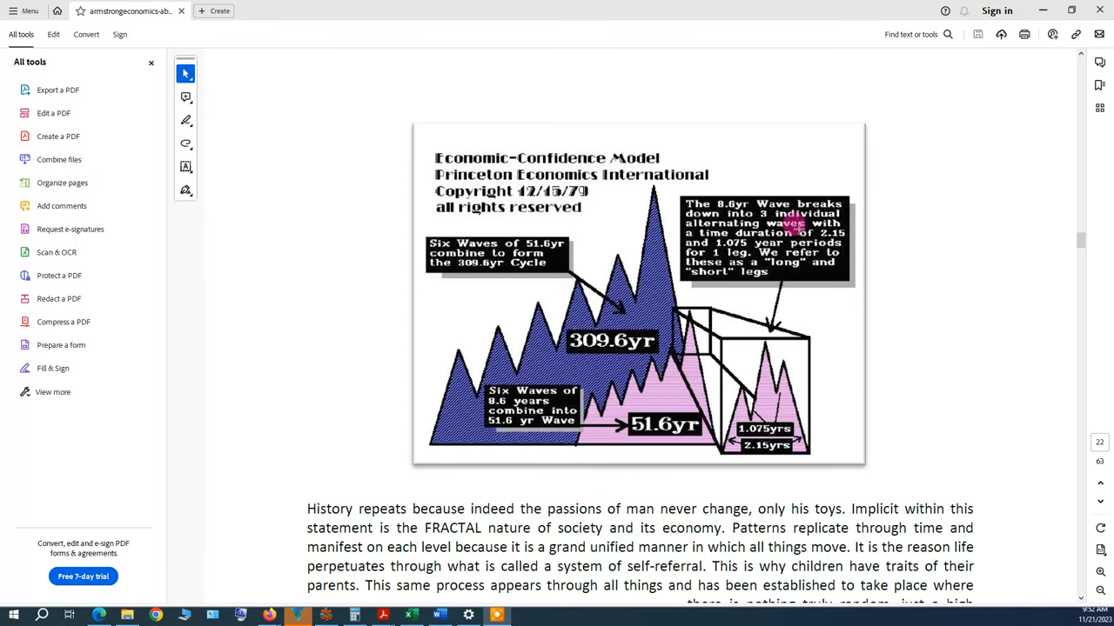
{"action": "mouse_move", "coordinate": [717, 271]}
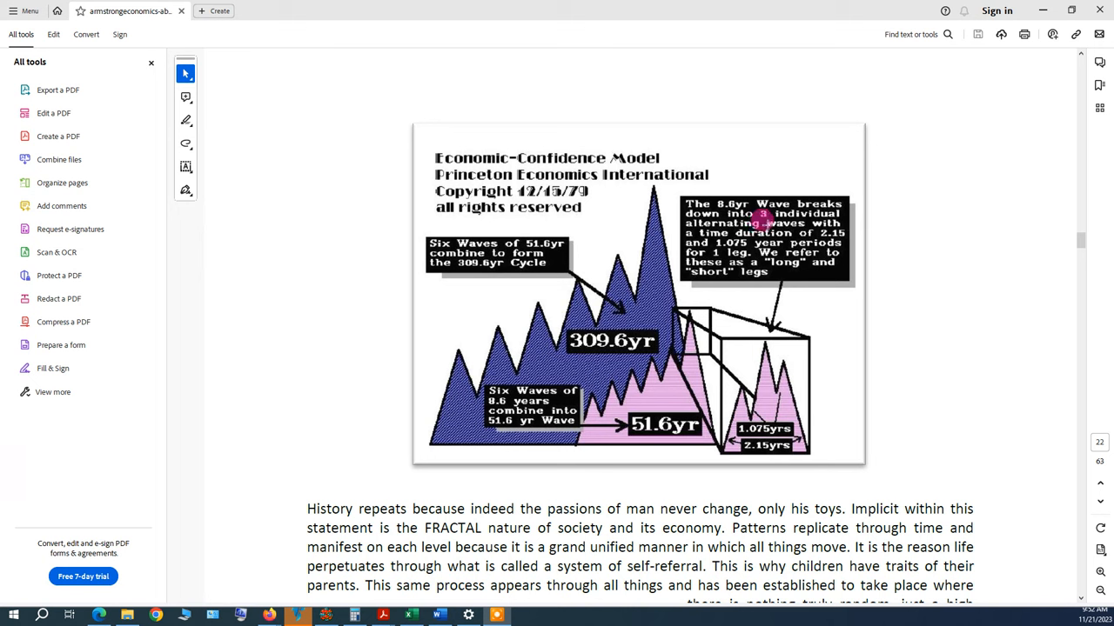
{"action": "mouse_move", "coordinate": [504, 474]}
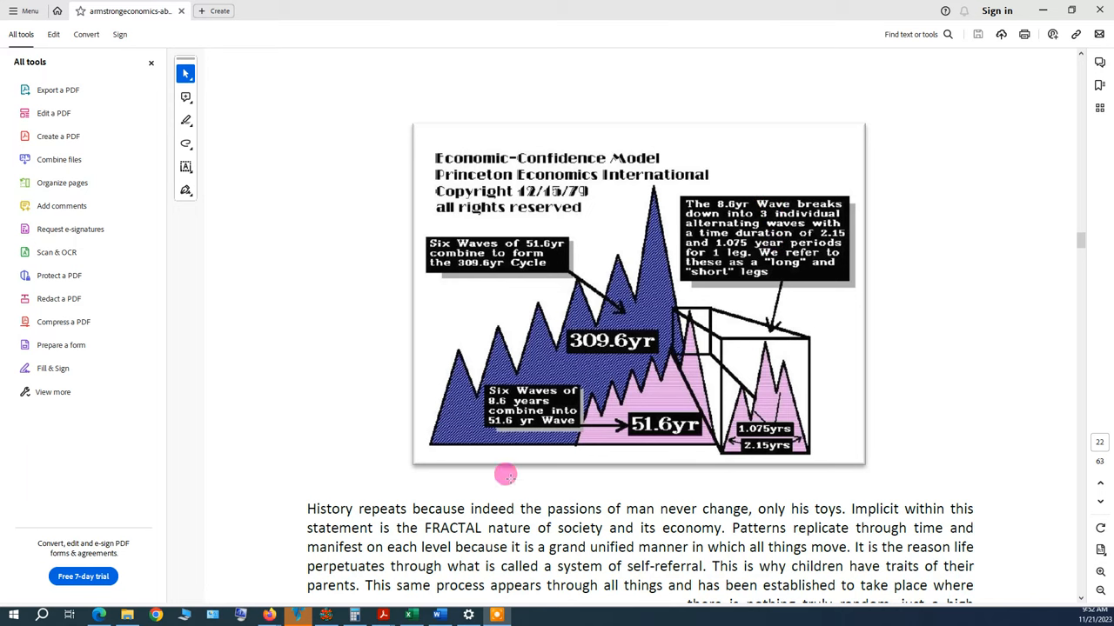
{"action": "mouse_move", "coordinate": [647, 423]}
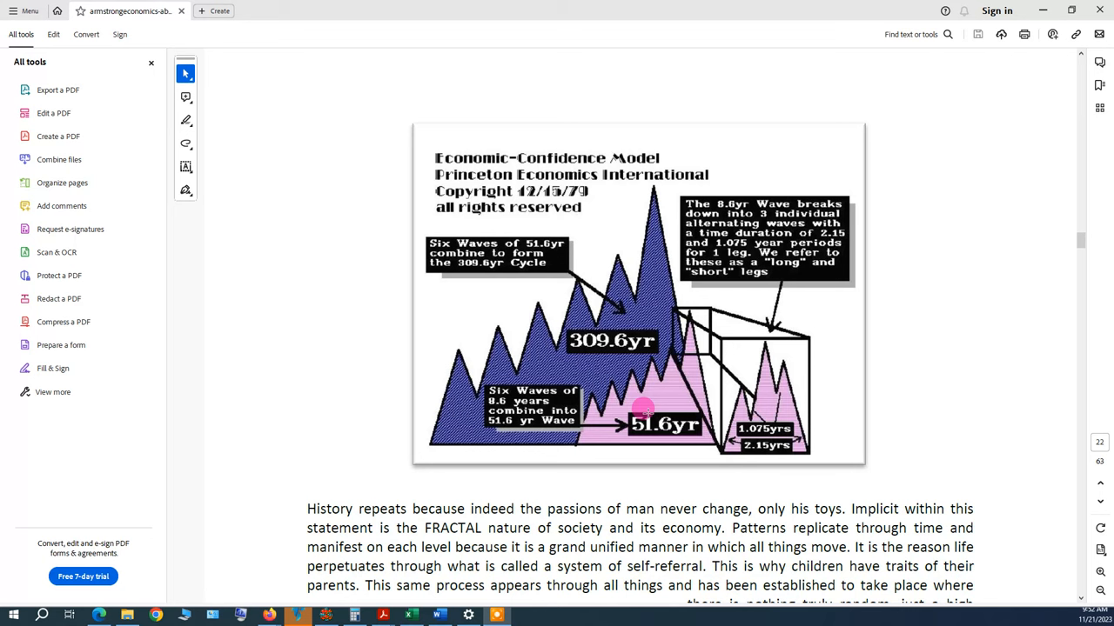
{"action": "mouse_move", "coordinate": [645, 414]}
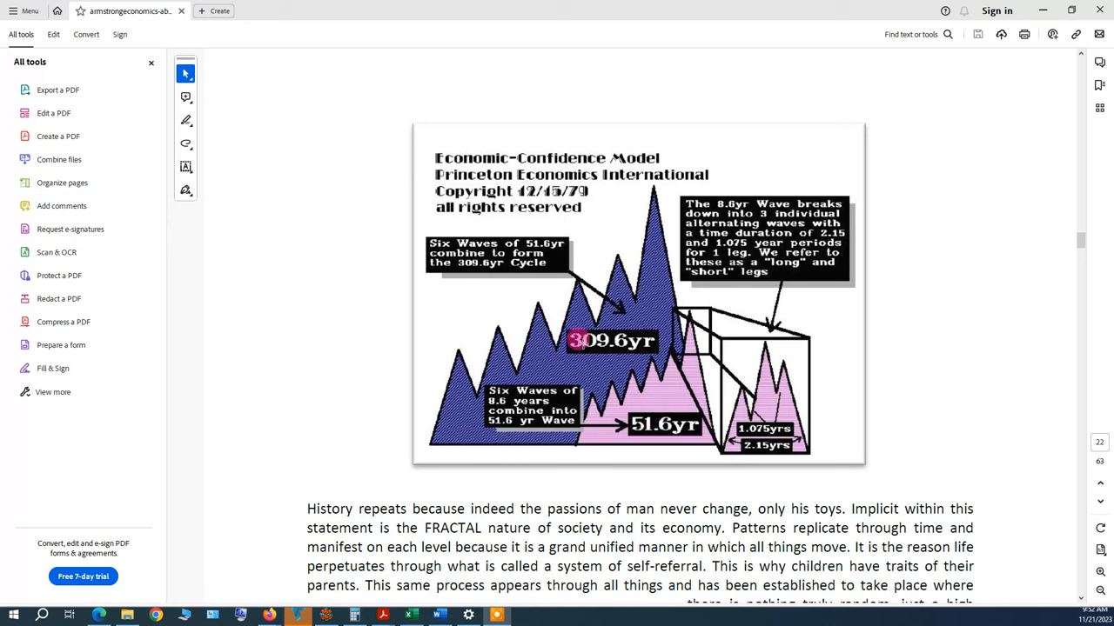
{"action": "mouse_move", "coordinate": [750, 315]}
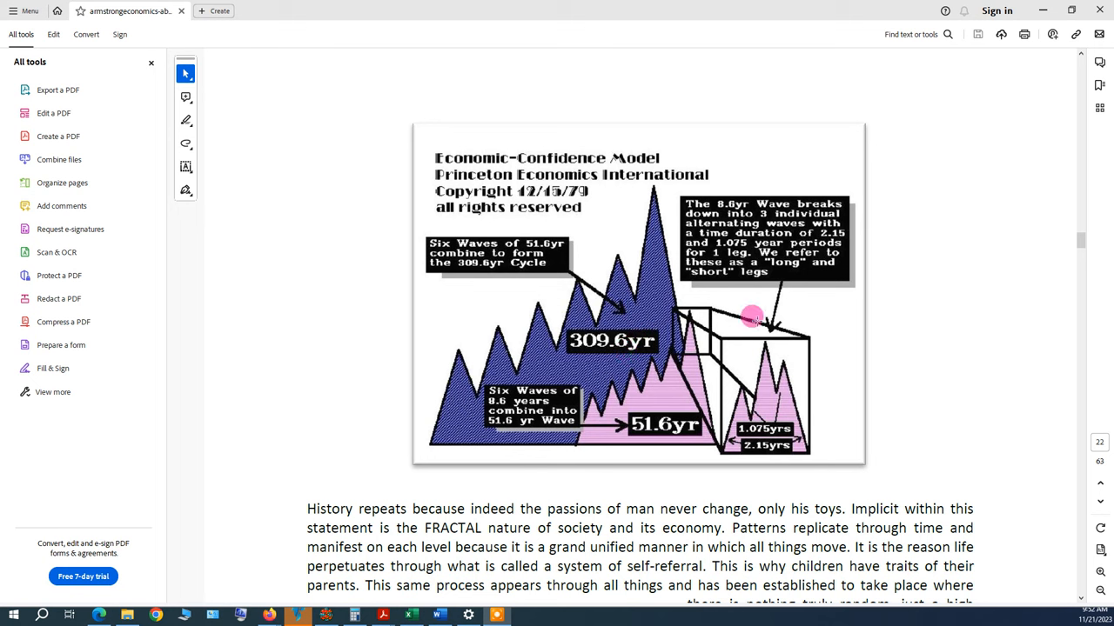